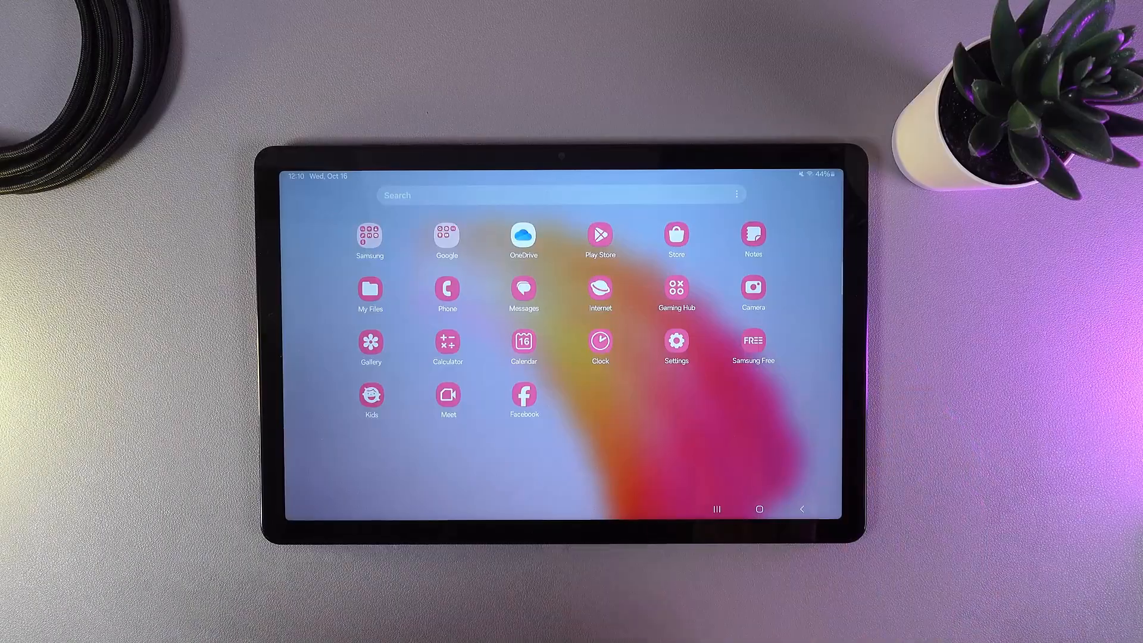
- Open Settings and go to General management
click(675, 341)
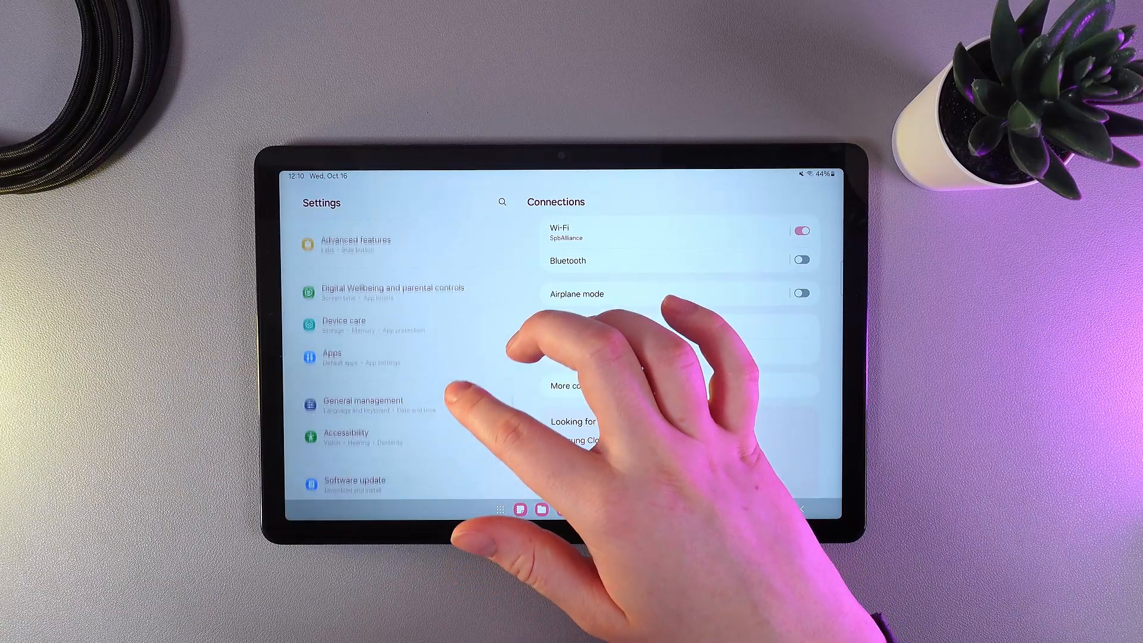
click(363, 386)
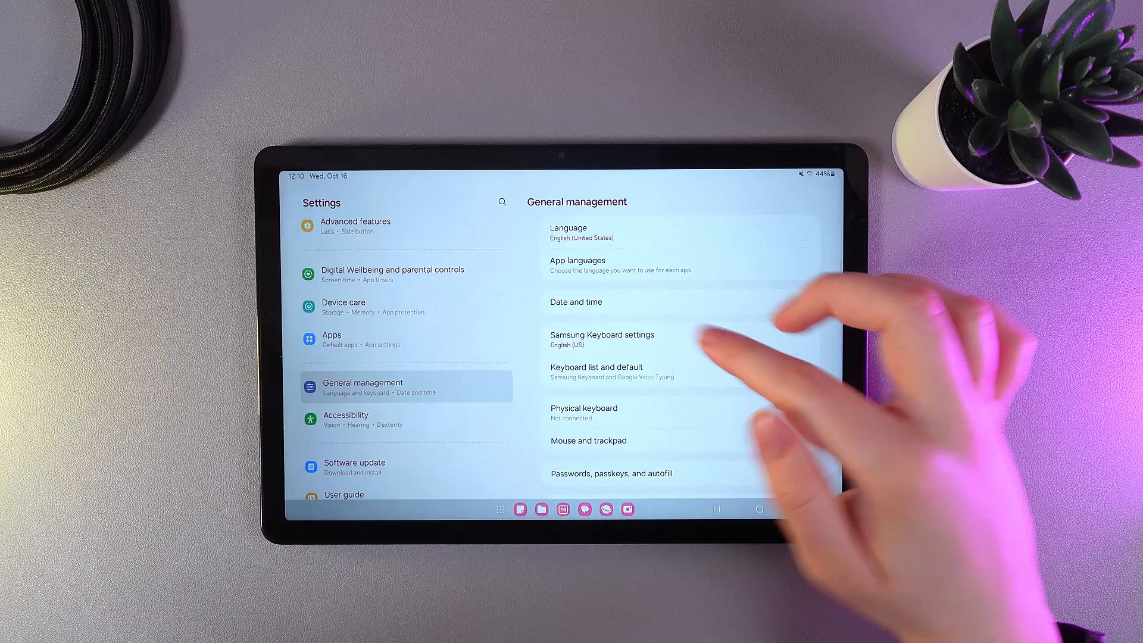
- Open Samsung Keyboard's Manage input languages list under Languages and types
click(601, 339)
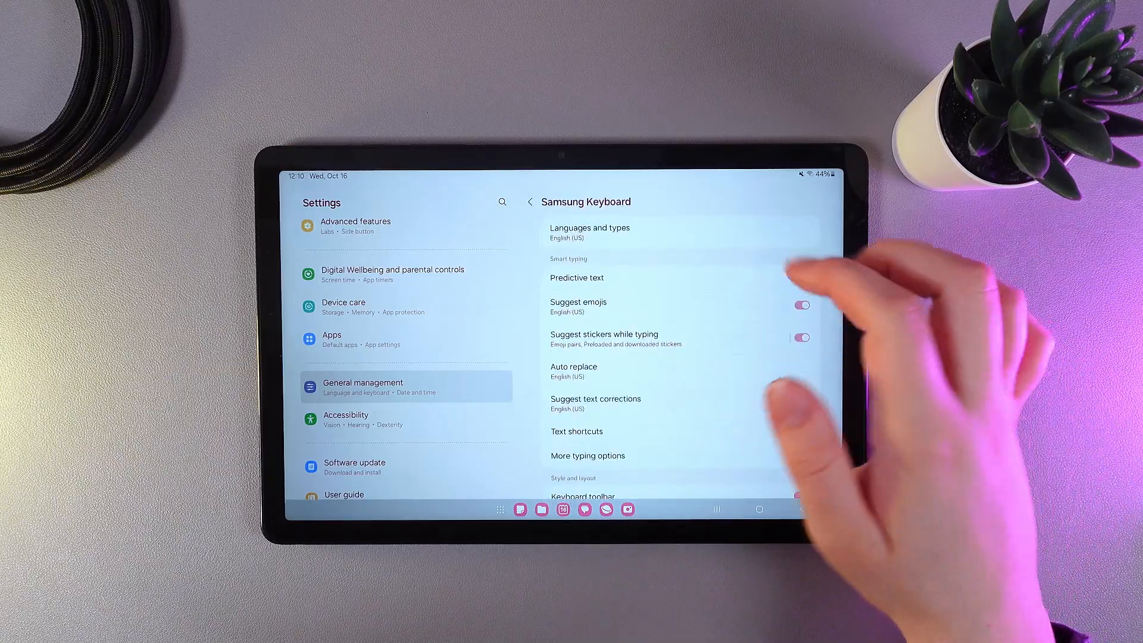
click(589, 228)
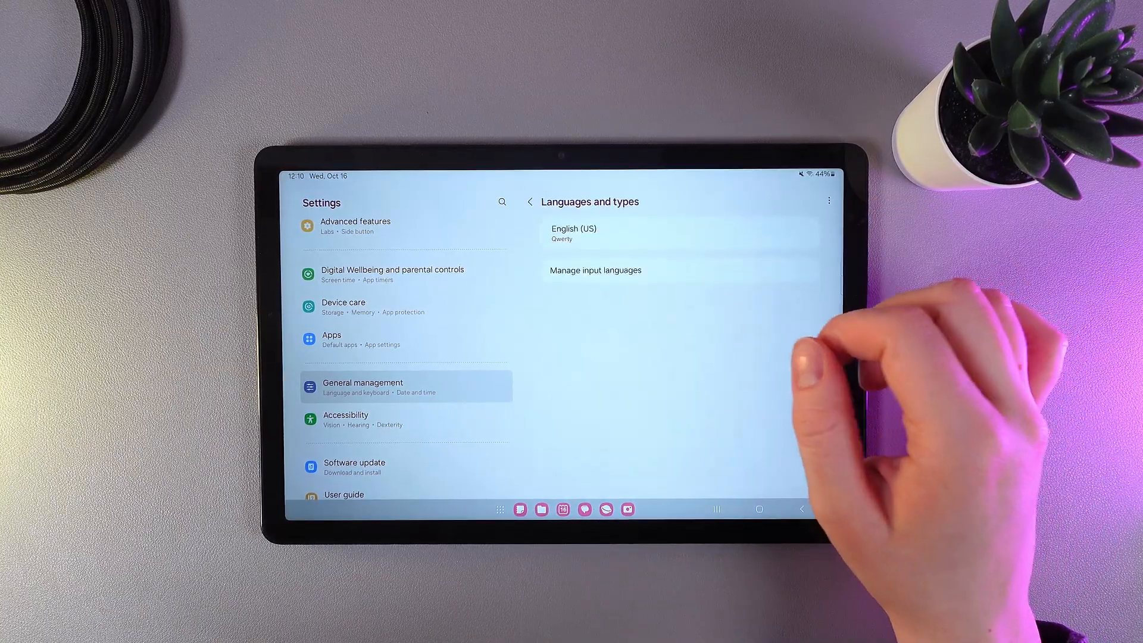
click(595, 269)
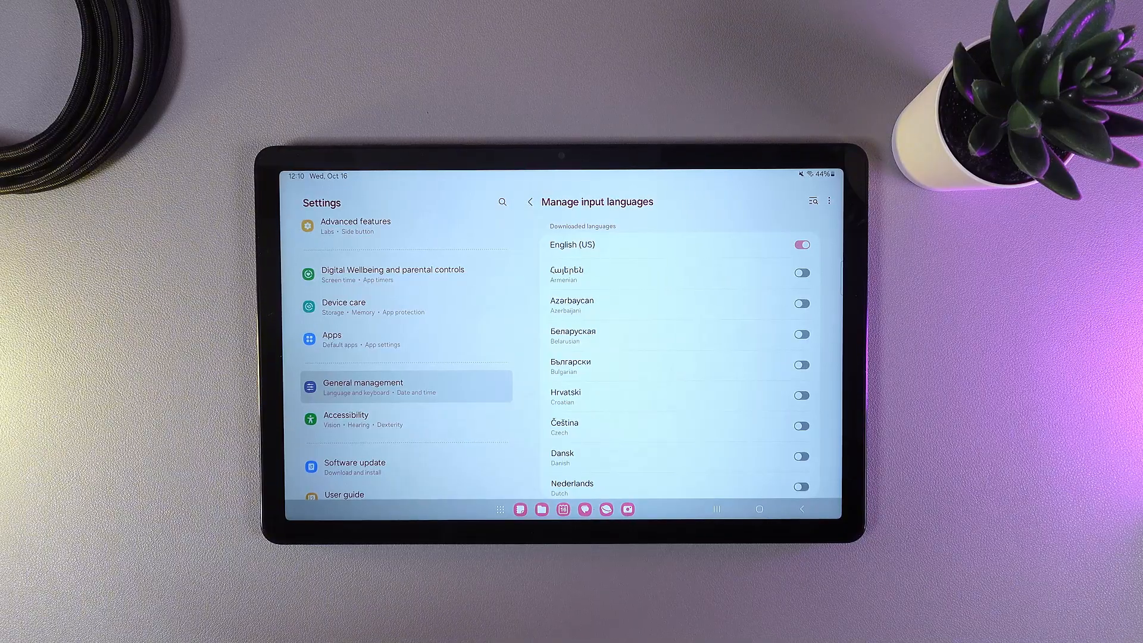
mouse_move(802, 314)
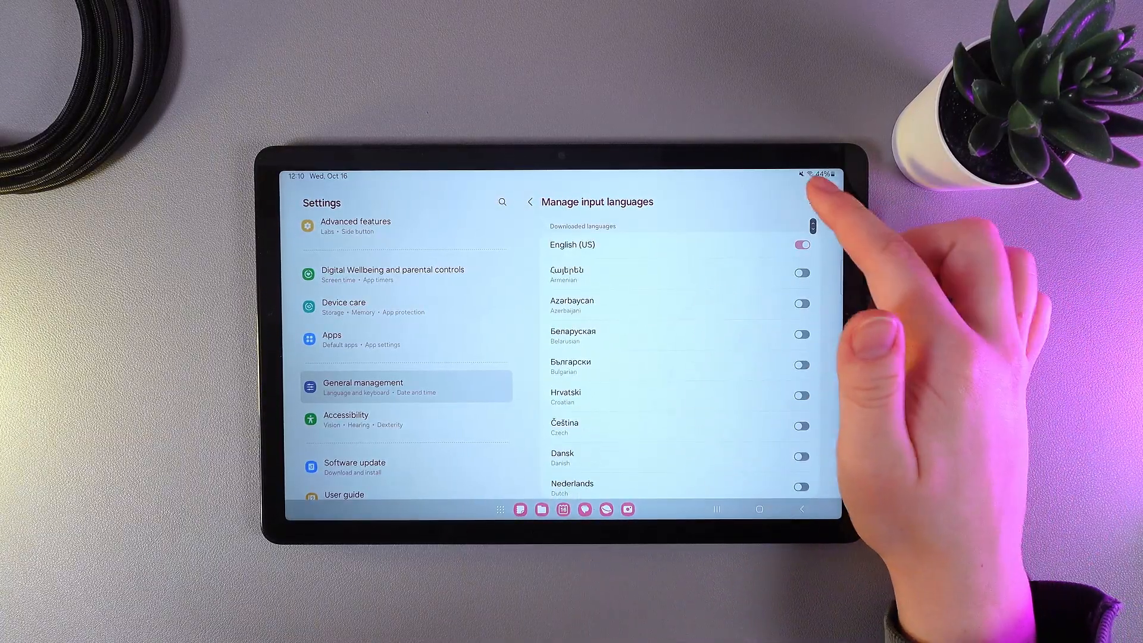
- Search 'russ' and switch on Русский (Russian) as an input language
text(r)
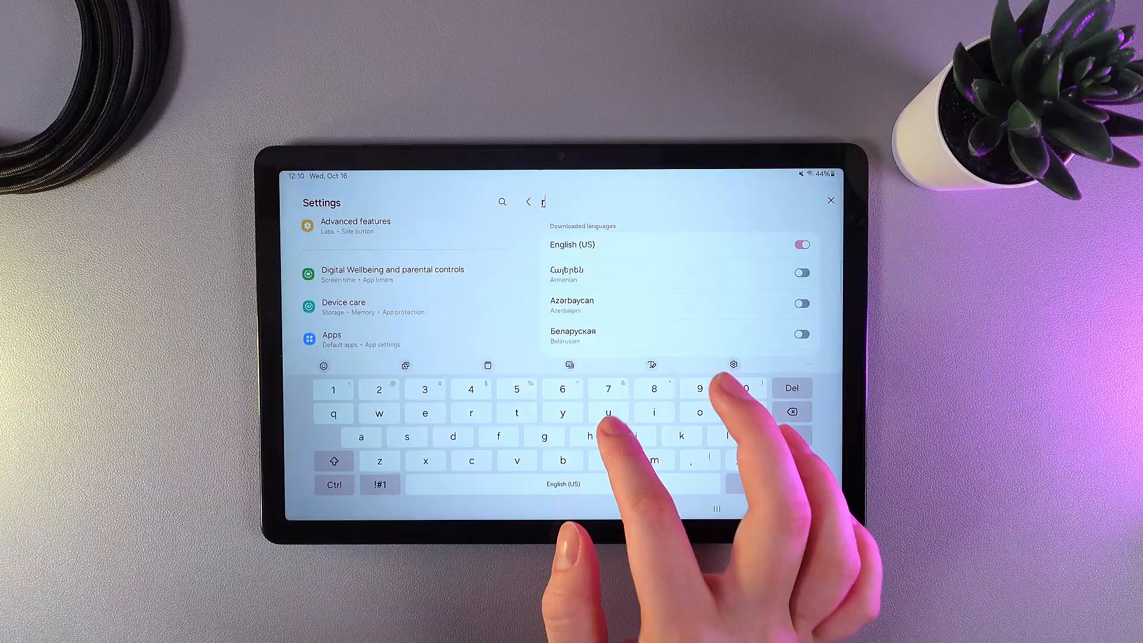
text(uss)
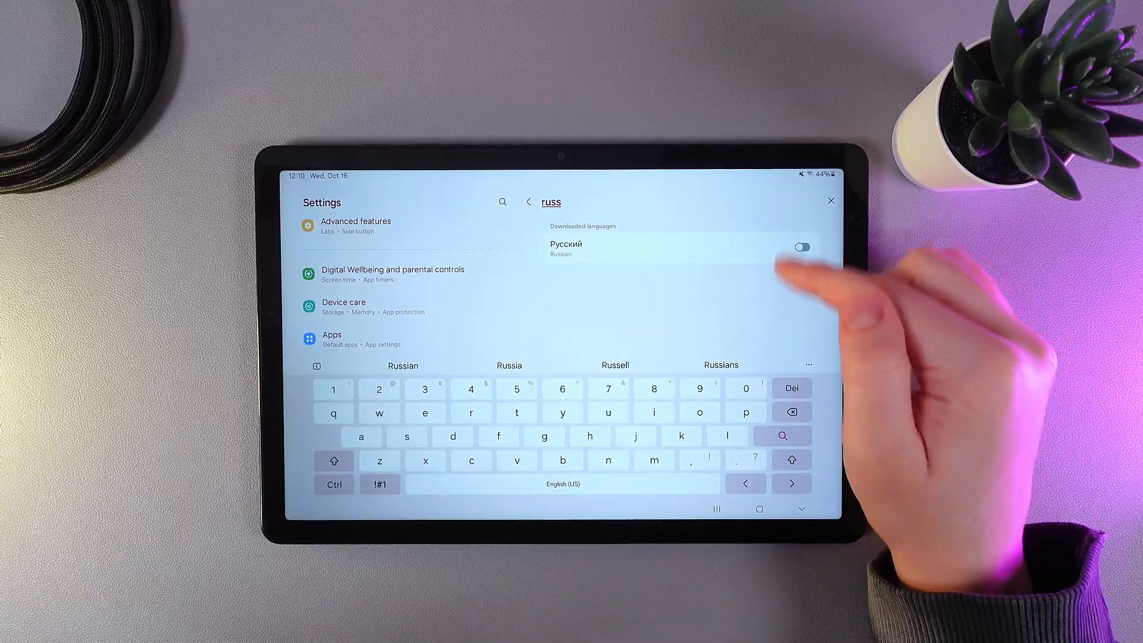
click(802, 246)
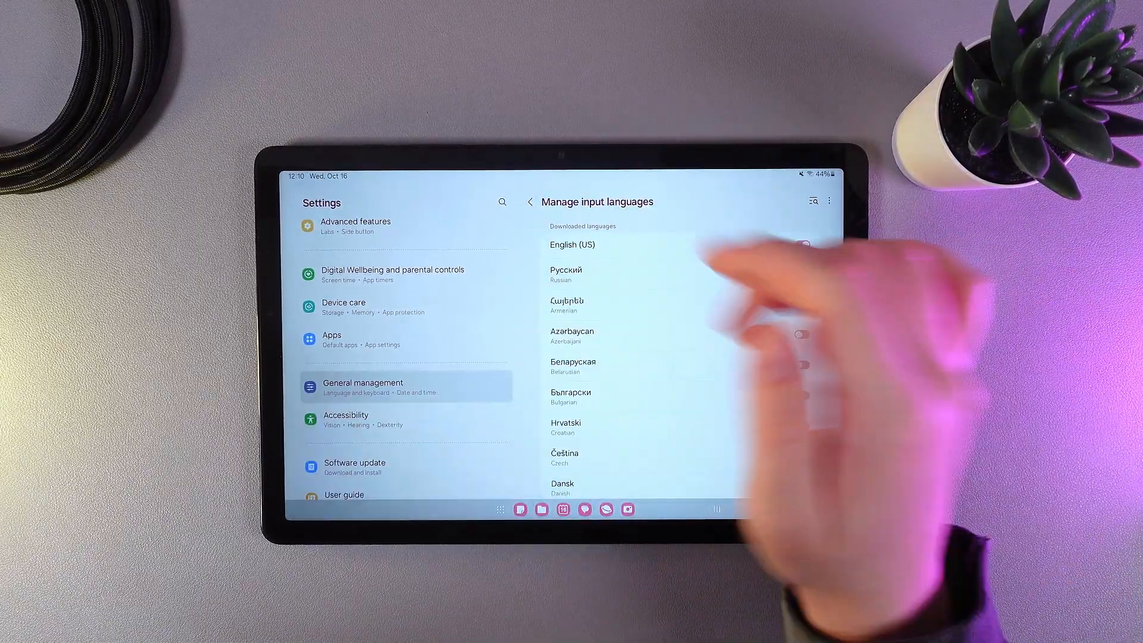
- Go back to Languages and types, now listing Русский with English (US)
click(530, 202)
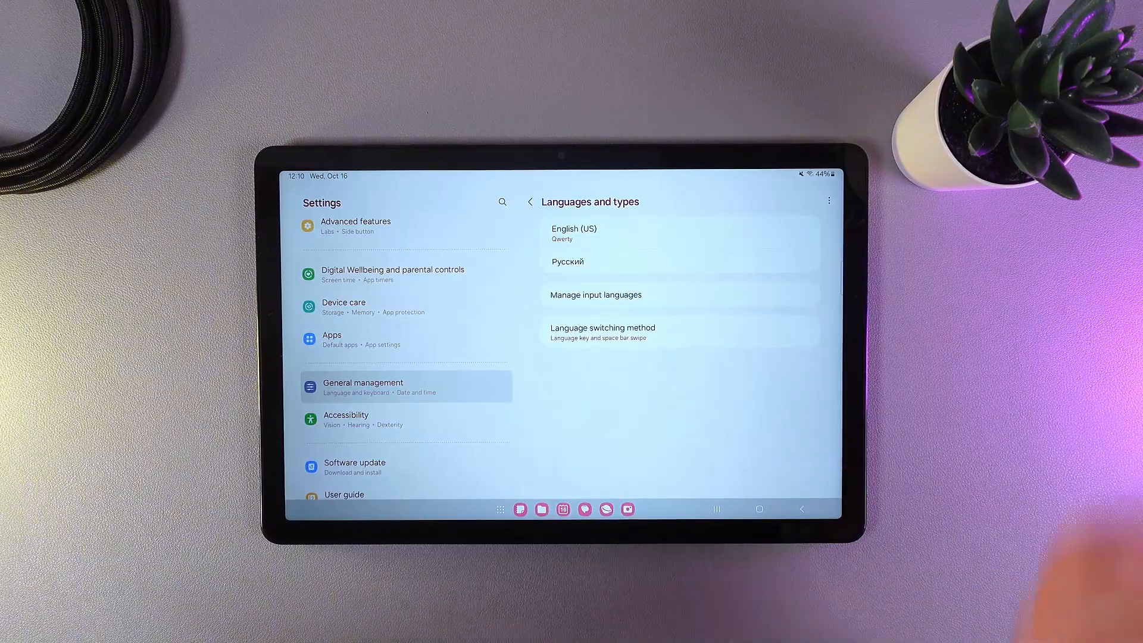
mouse_move(801, 291)
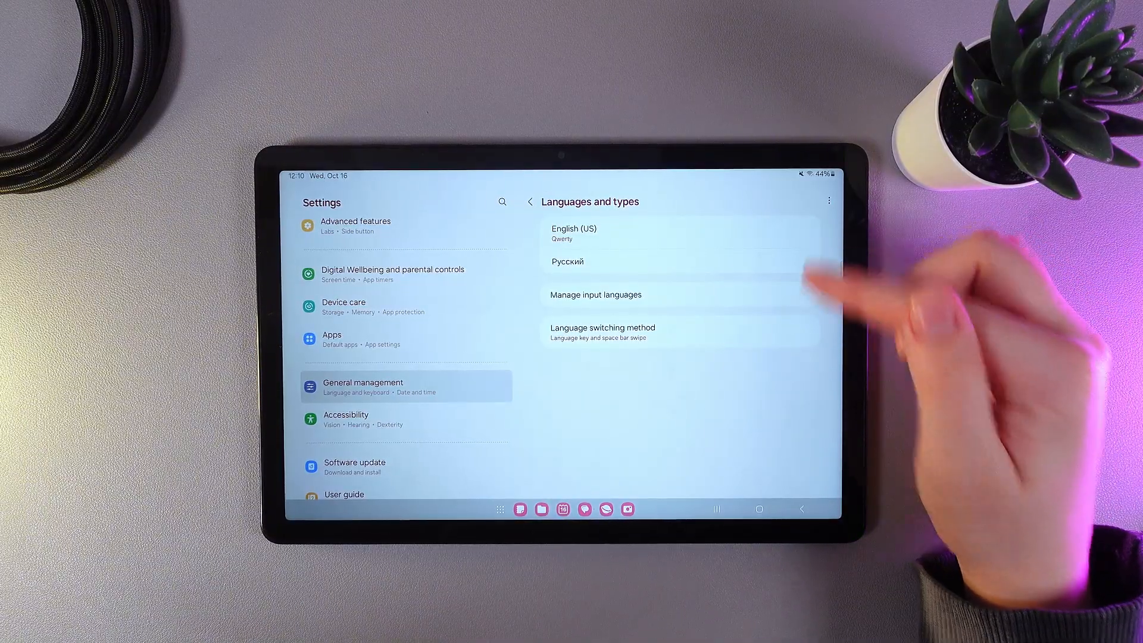